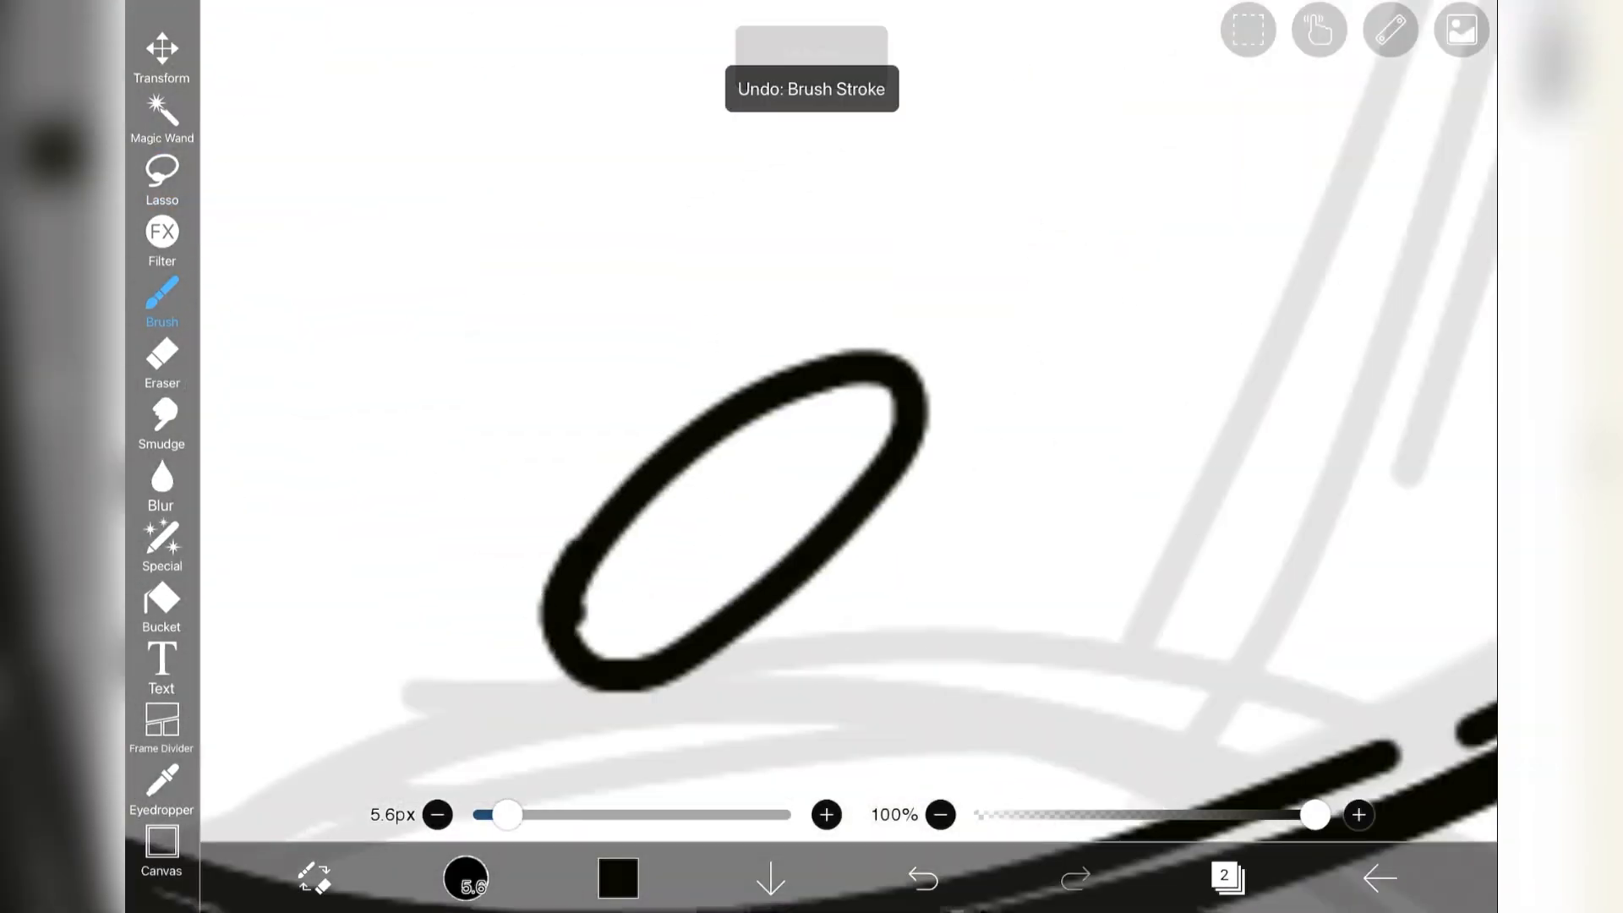
Ink black 5.6px brush outlines over the sketched face, eyes and ear, undoing bad strokes.
left_click(161, 363)
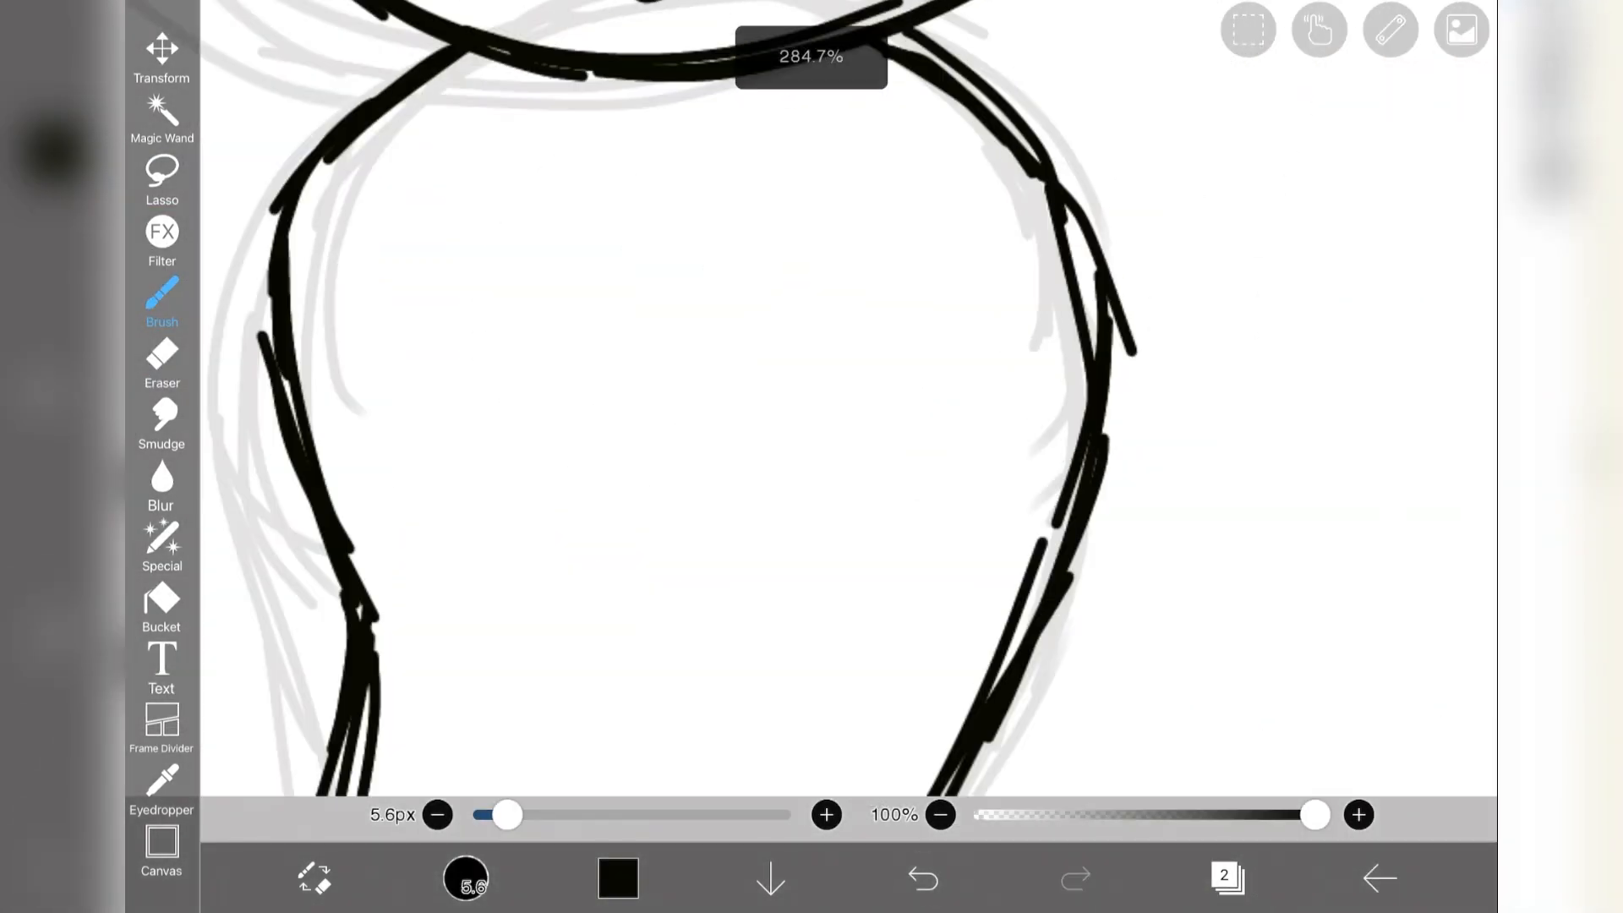
left_click(162, 363)
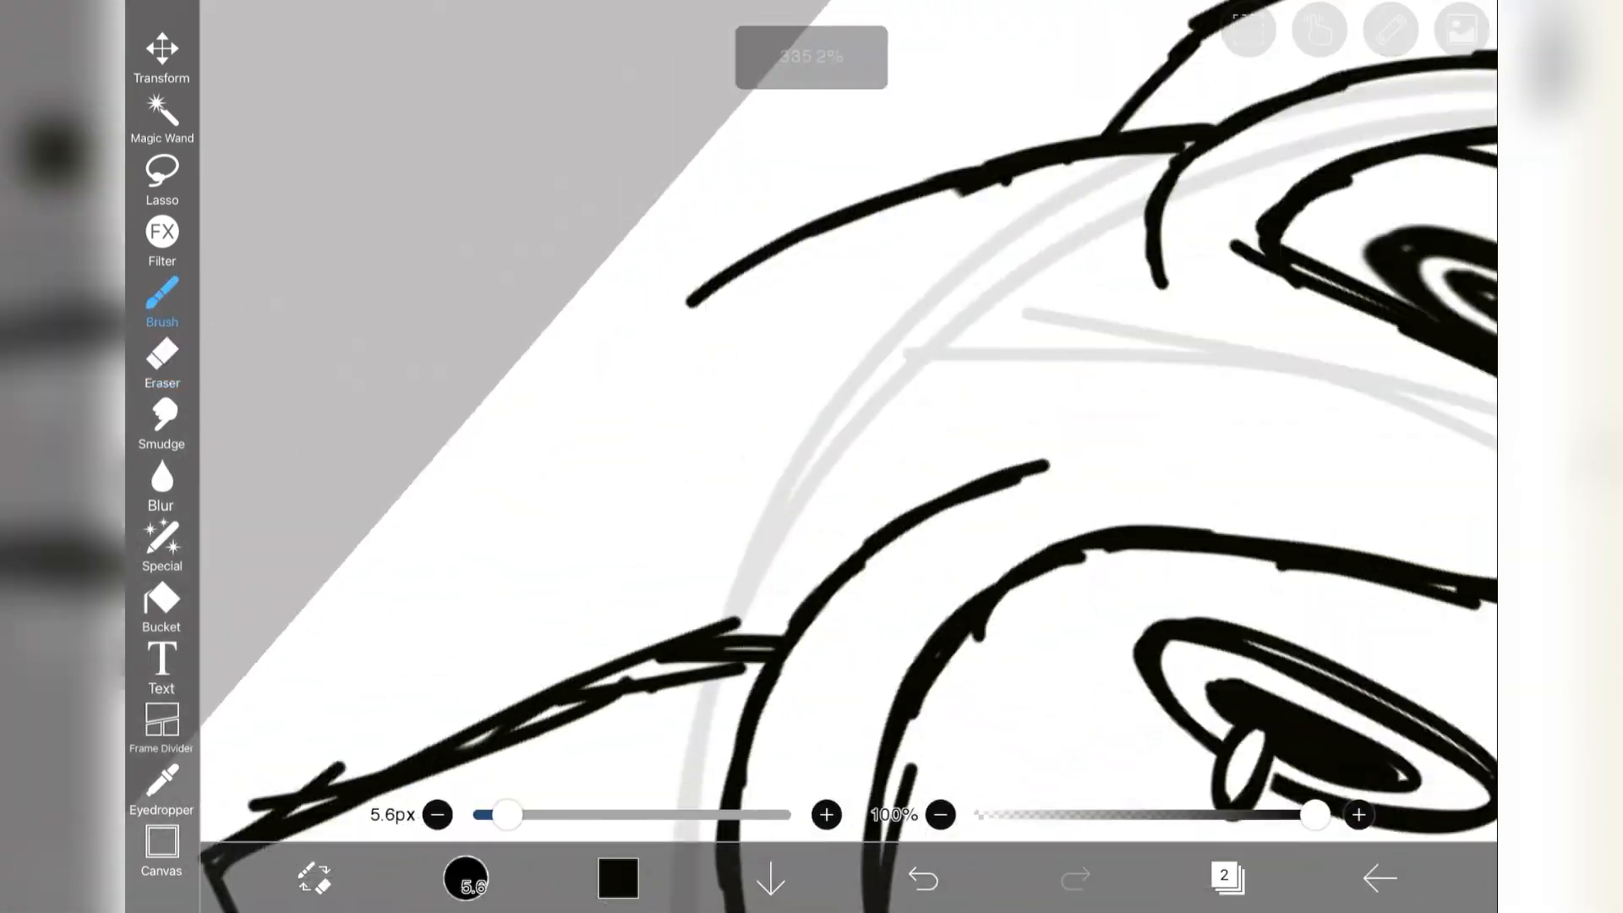
left_click(922, 880)
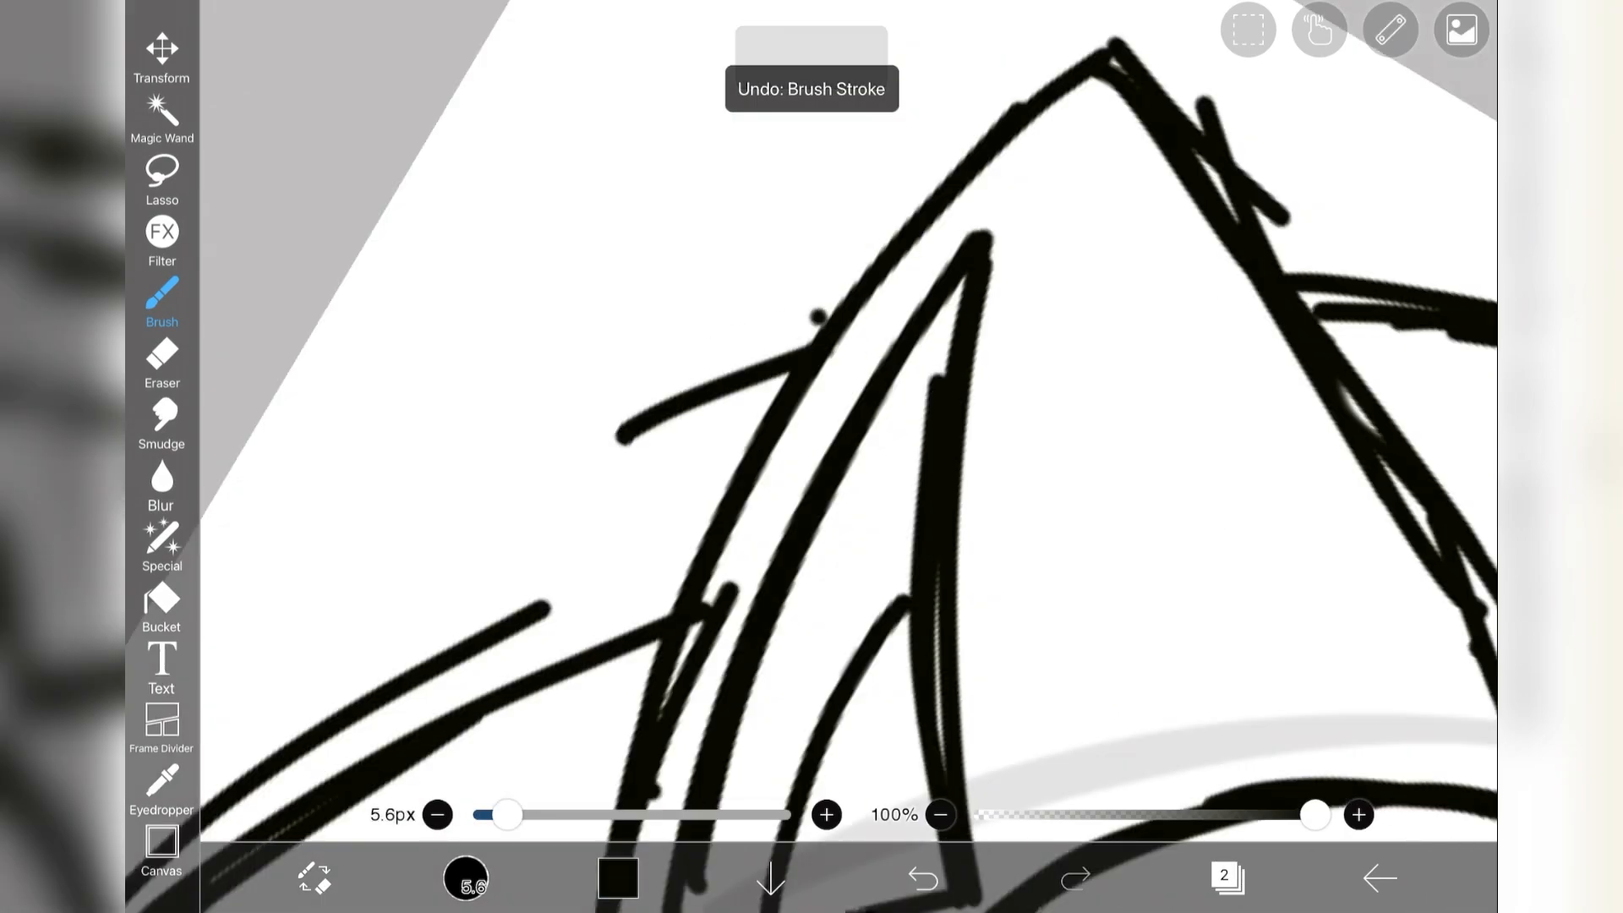